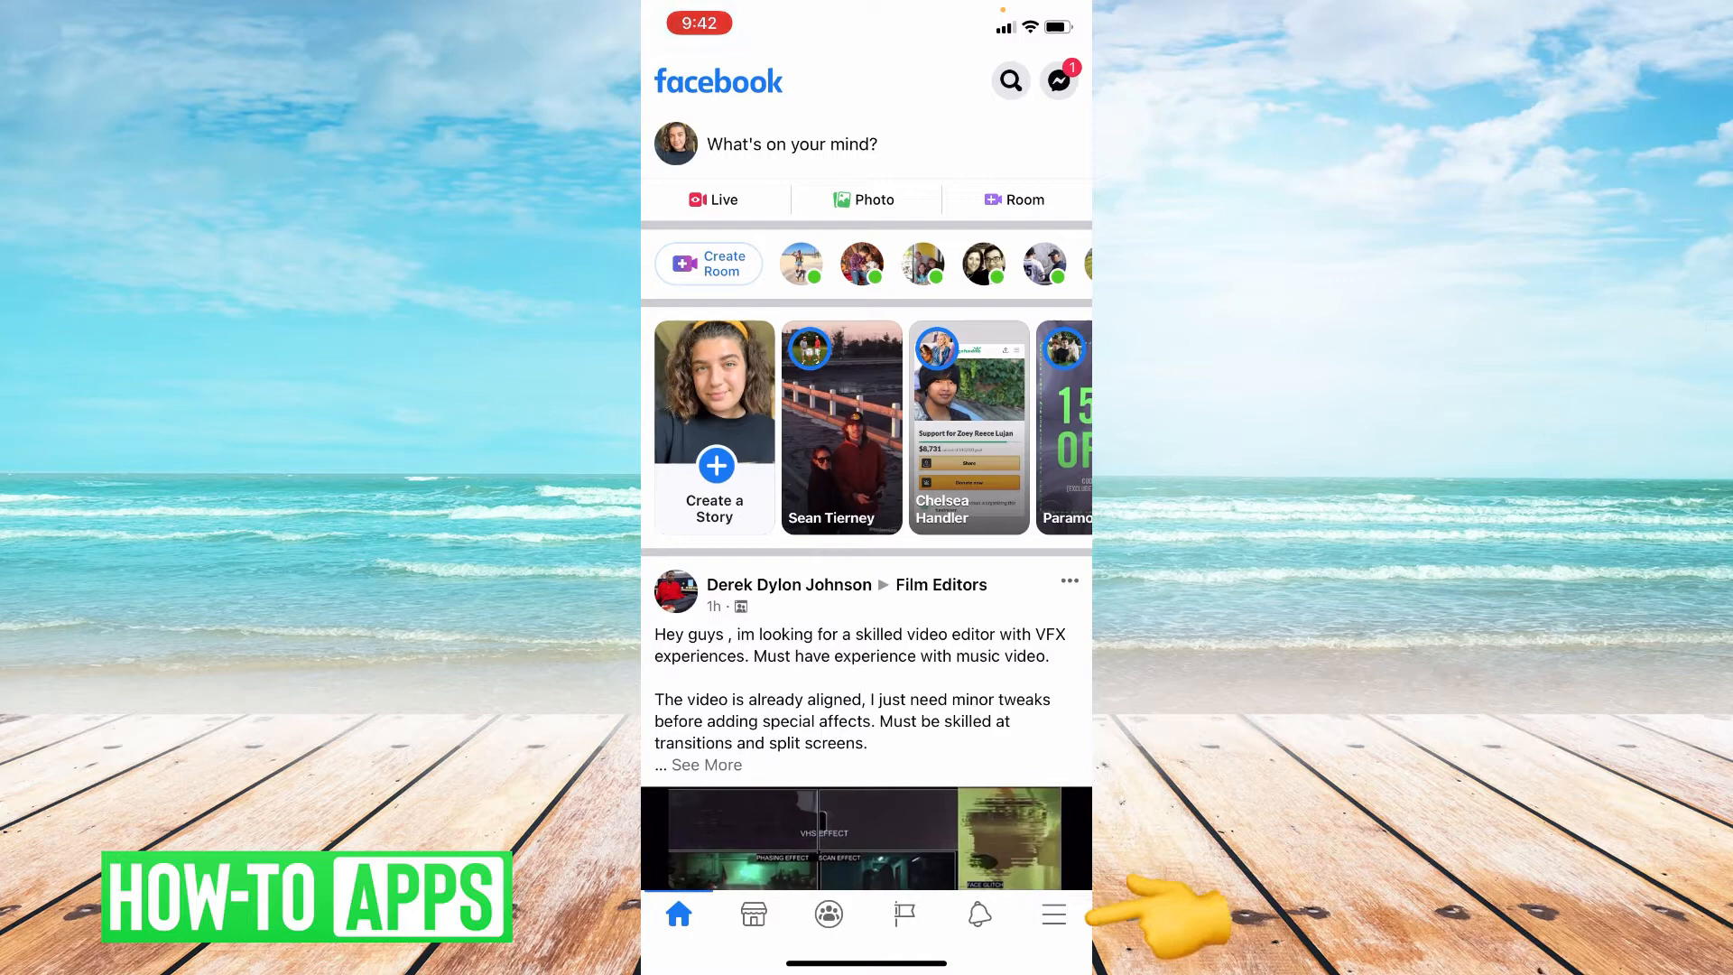
Step: Open your own profile page from the main menu by tapping your name
left_click(1052, 914)
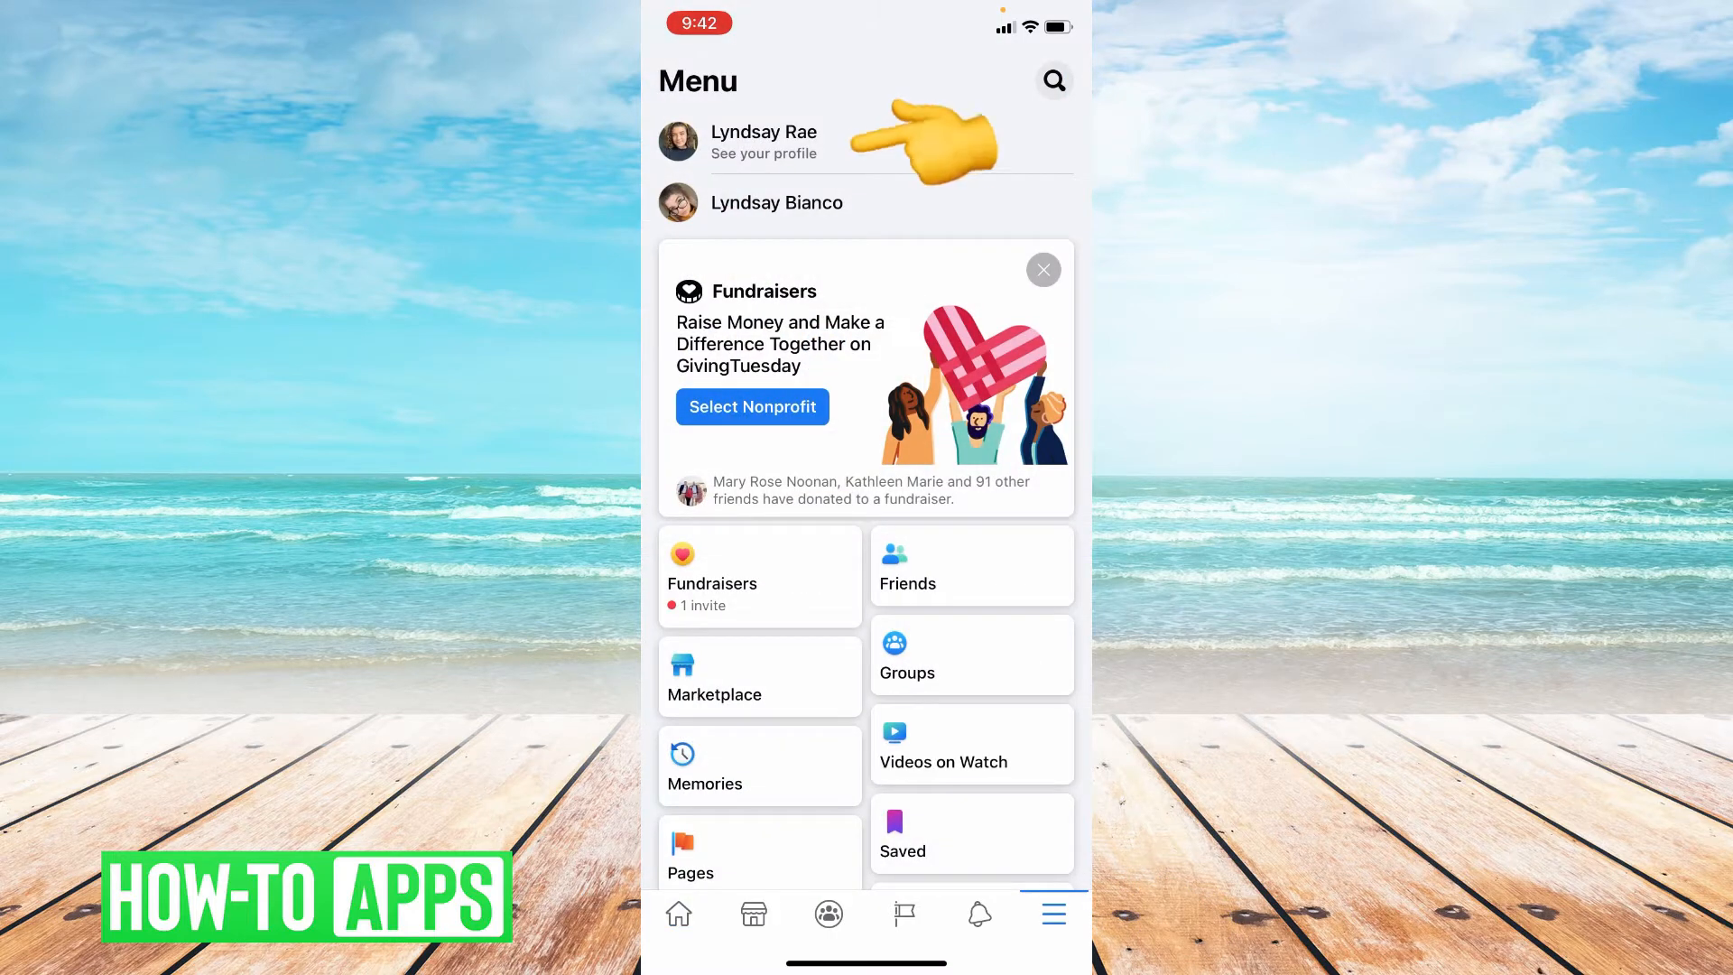
left_click(763, 142)
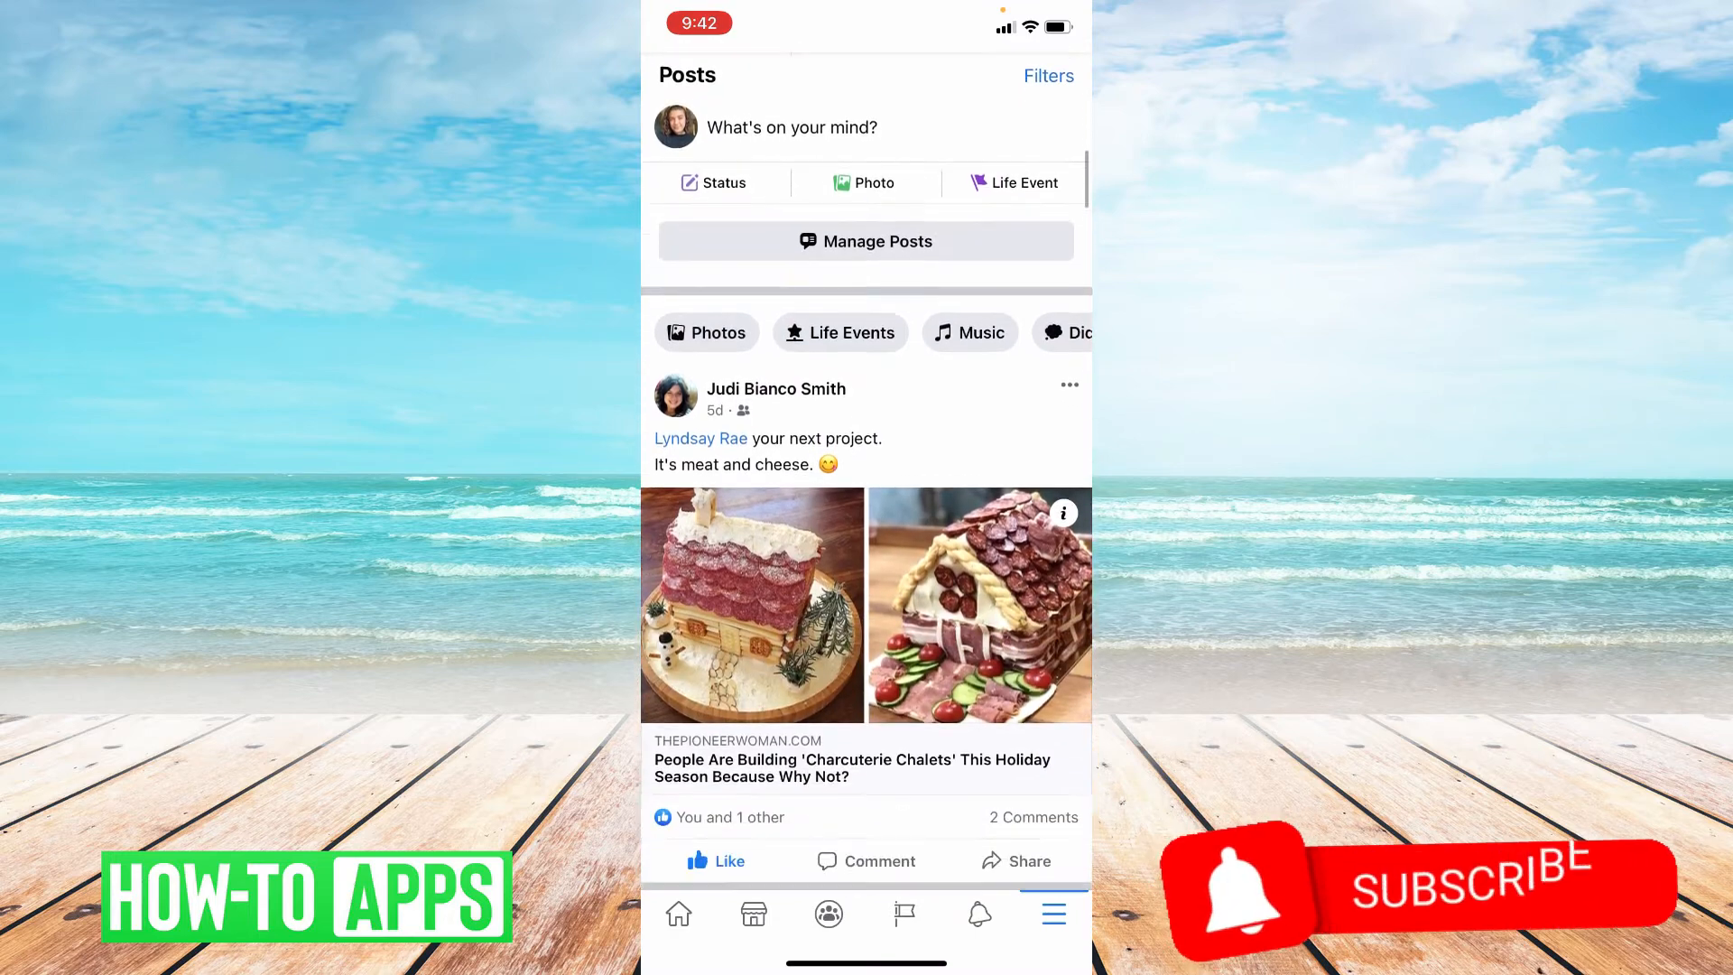
scroll("down", 3)
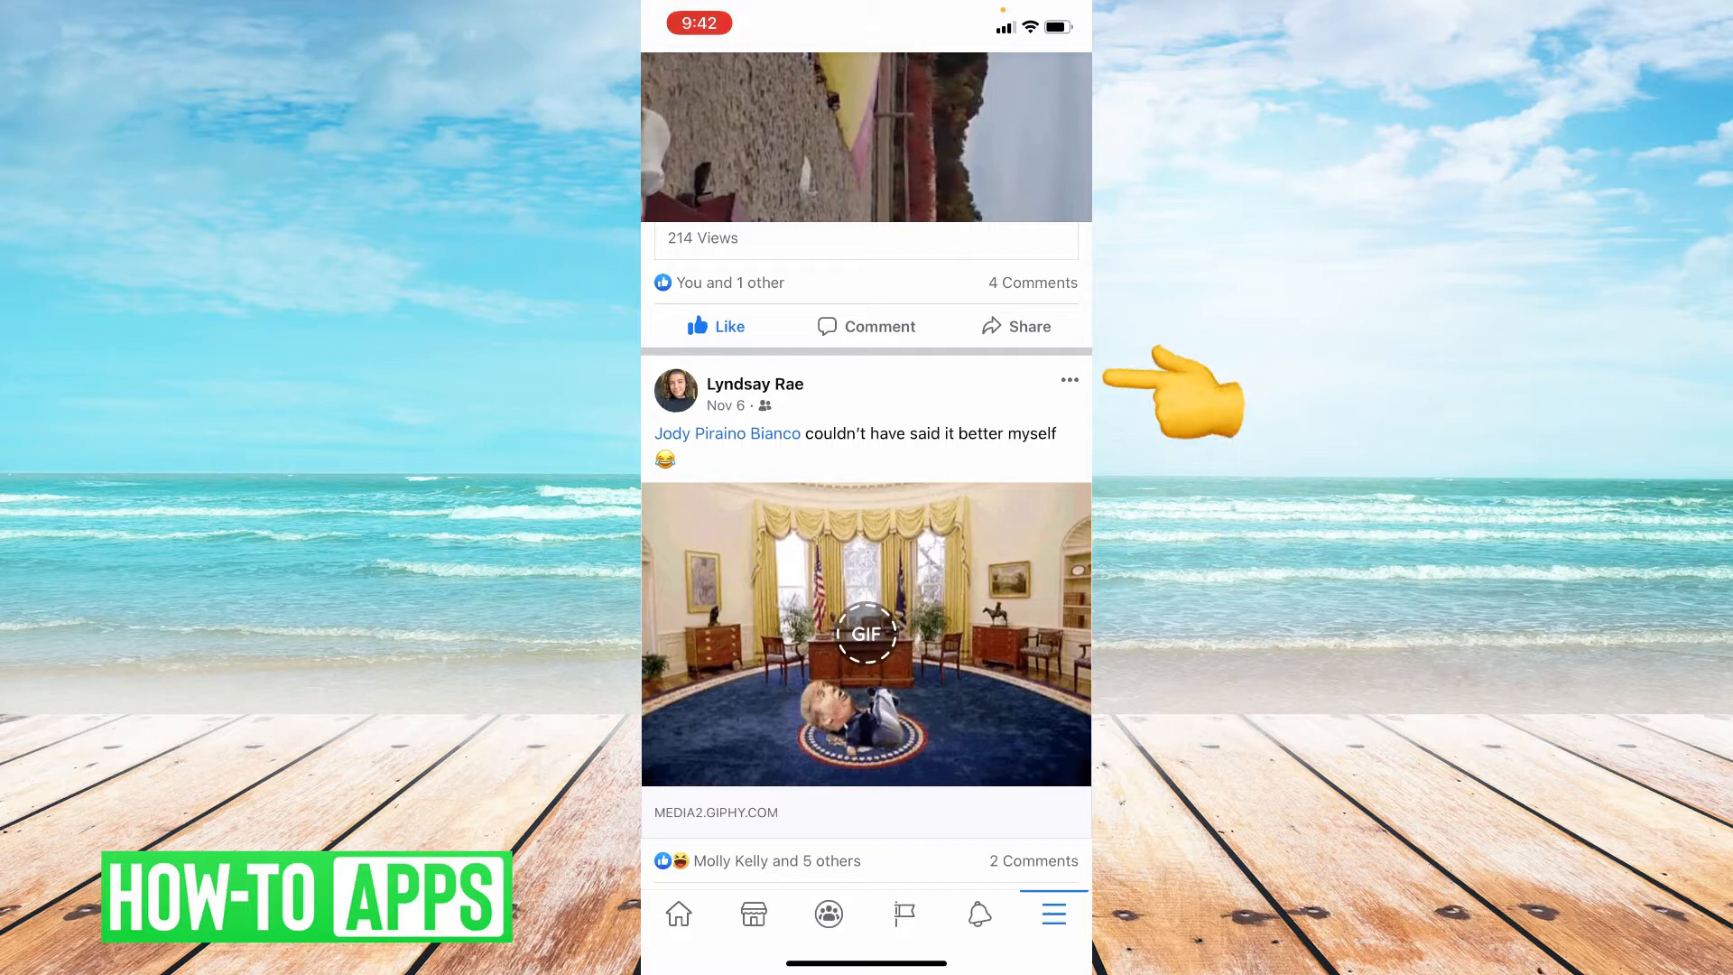
left_click(1069, 380)
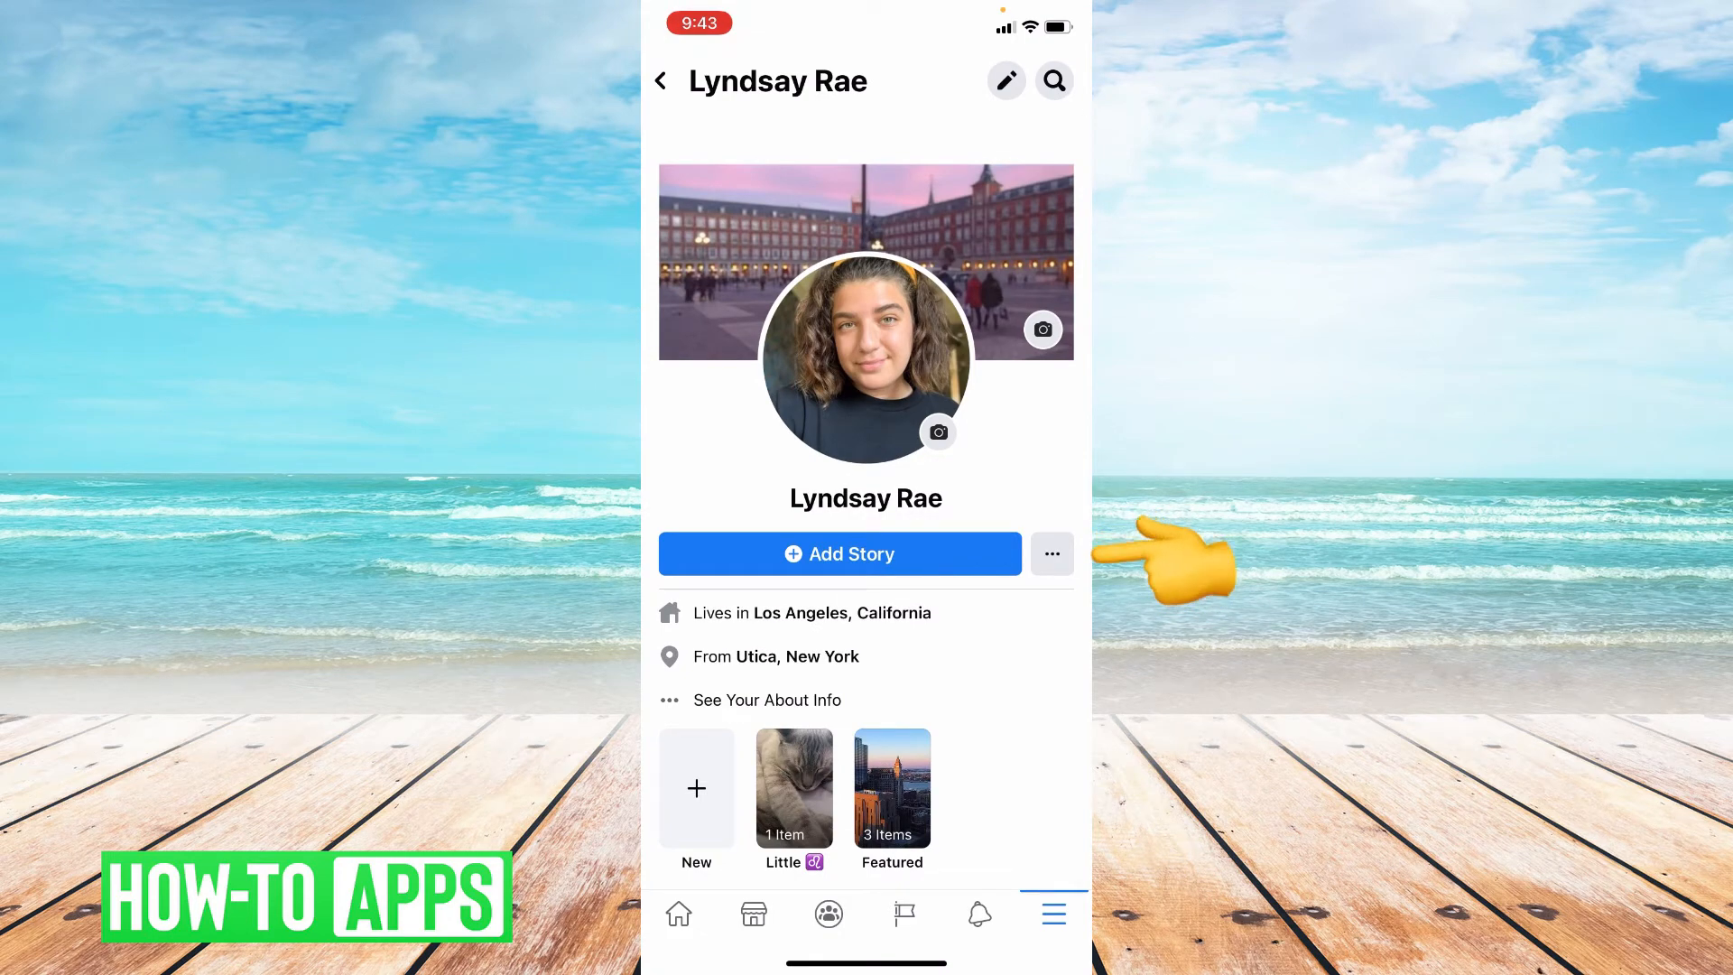
Step: Open the profile's more-options (•••) menu next to Add Story
left_click(1050, 554)
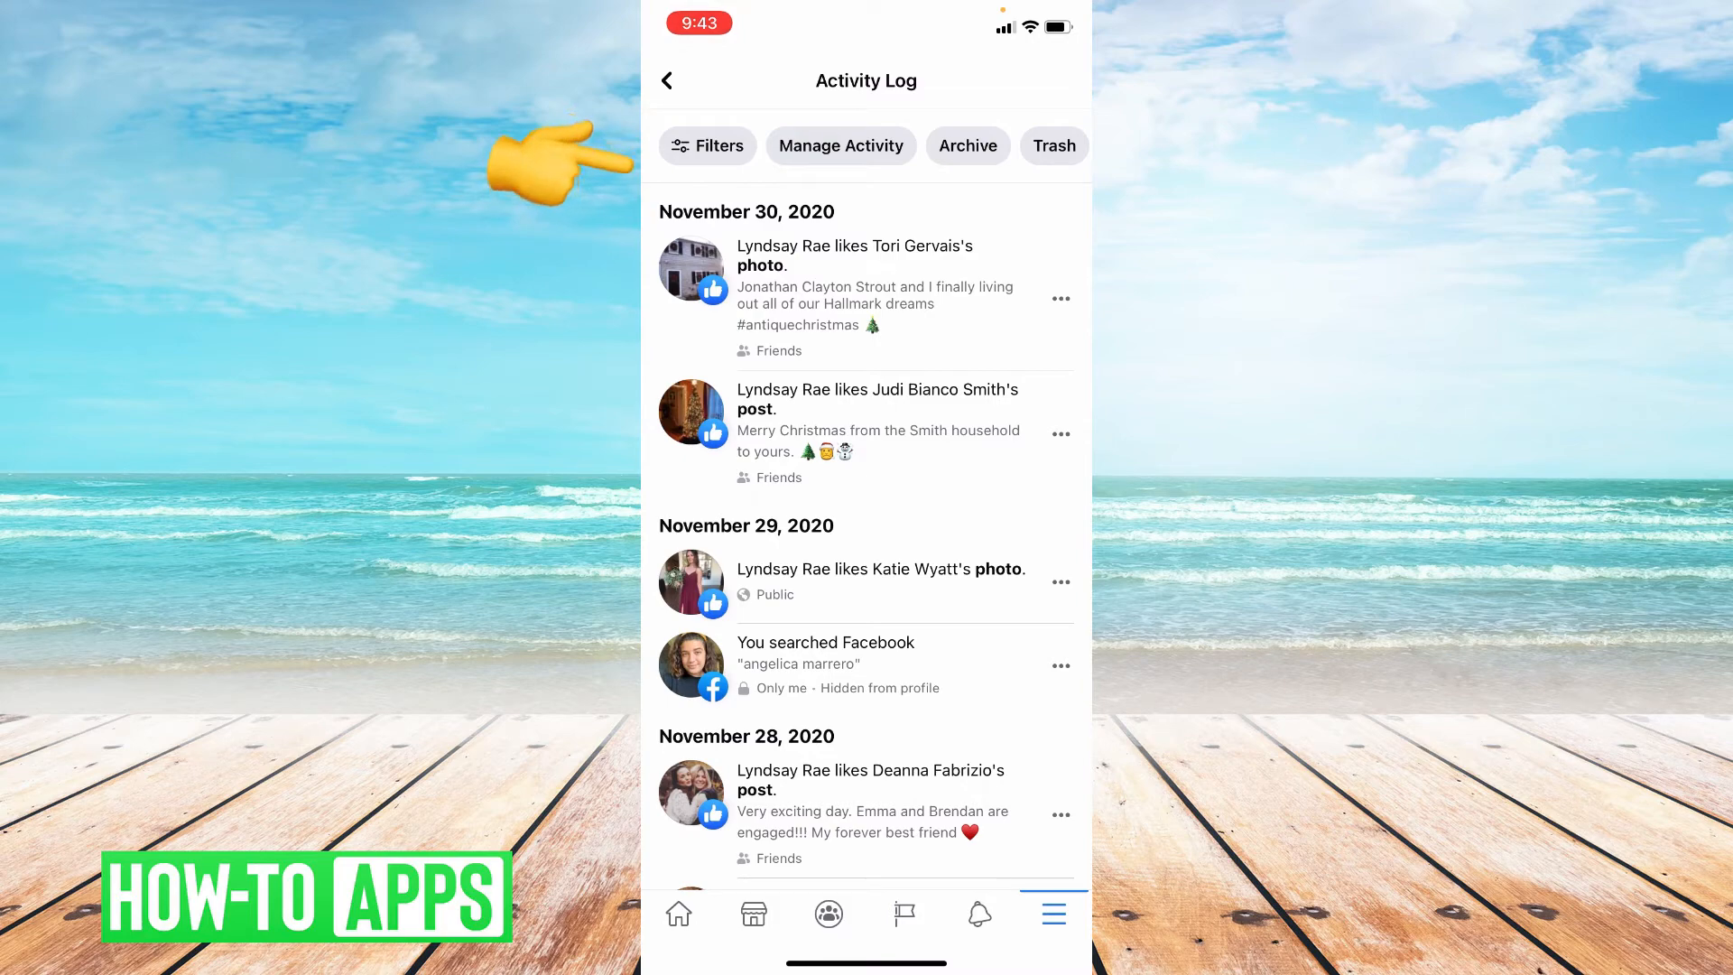
Step: Open Filters > Categories and expand Logged Actions and Other Activity to reveal Hidden From Timeline
left_click(708, 145)
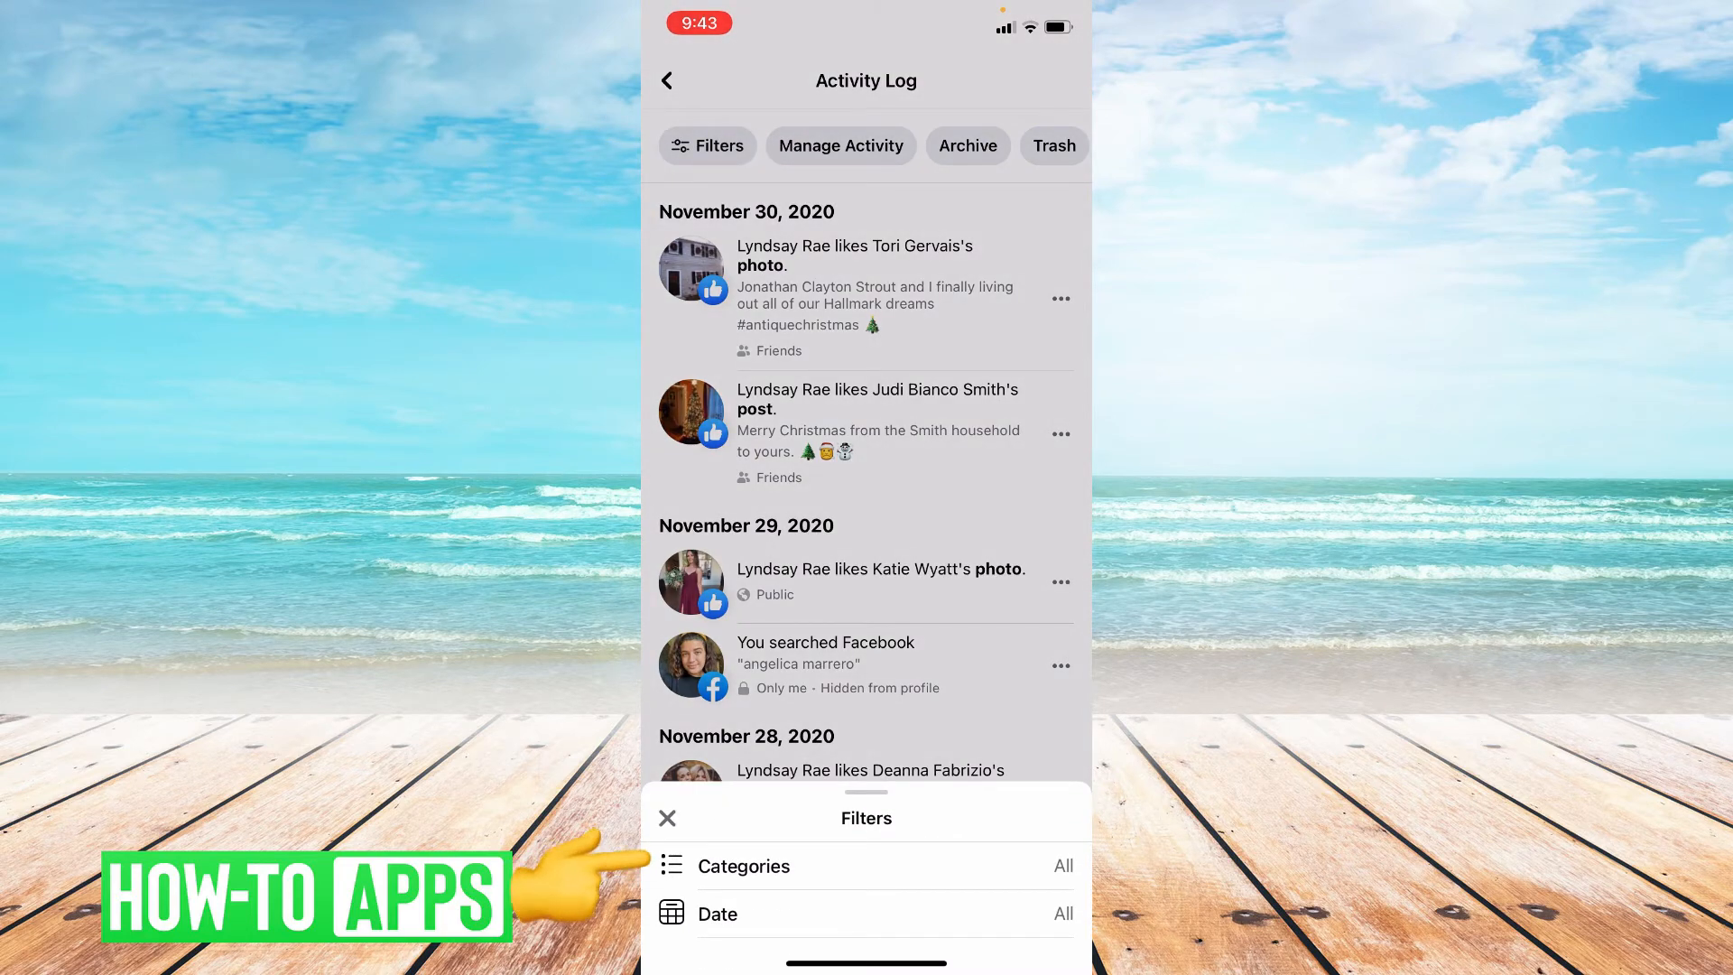
left_click(743, 865)
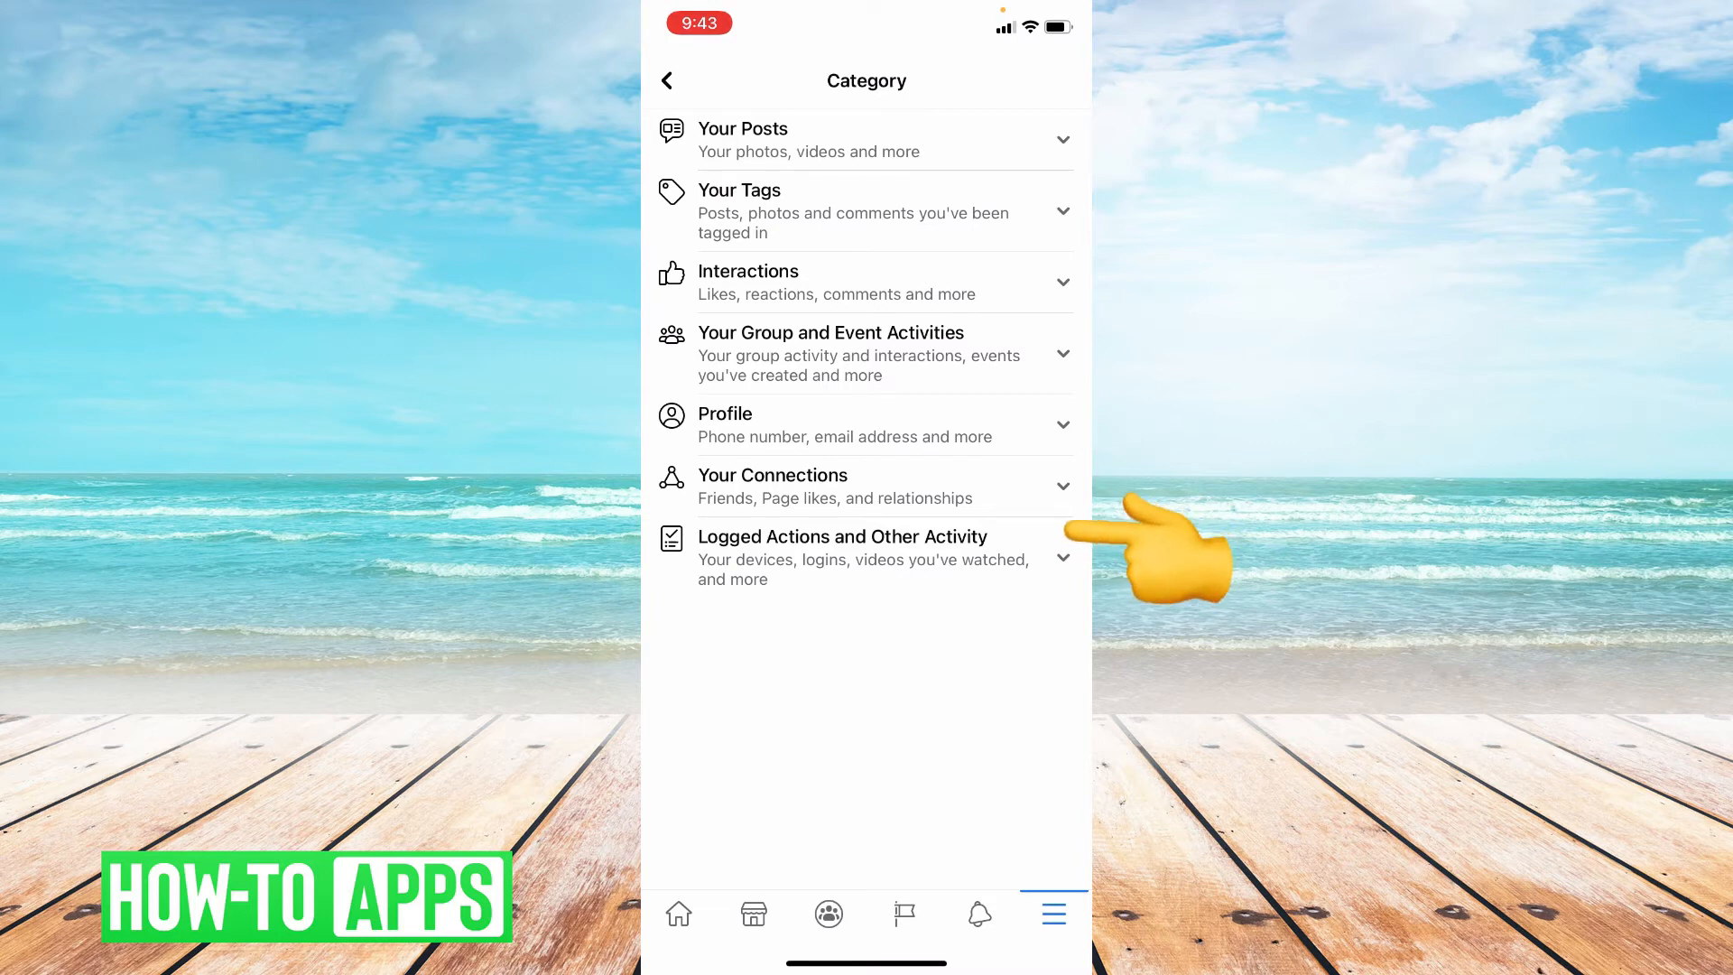
left_click(841, 557)
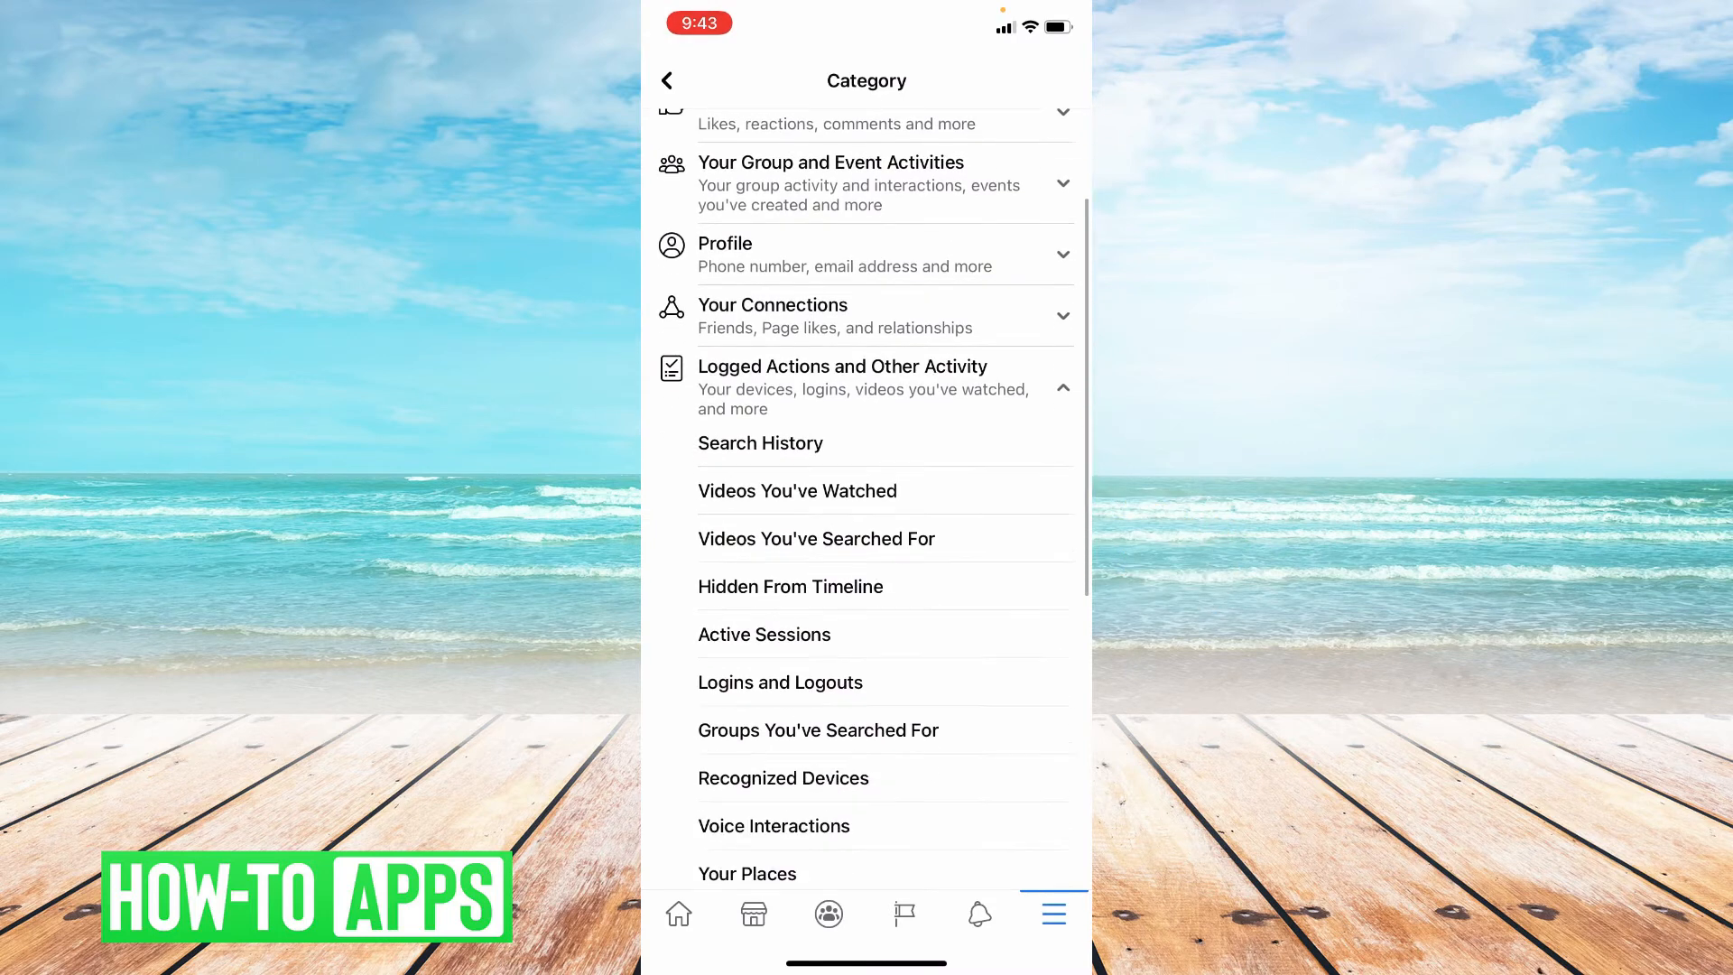